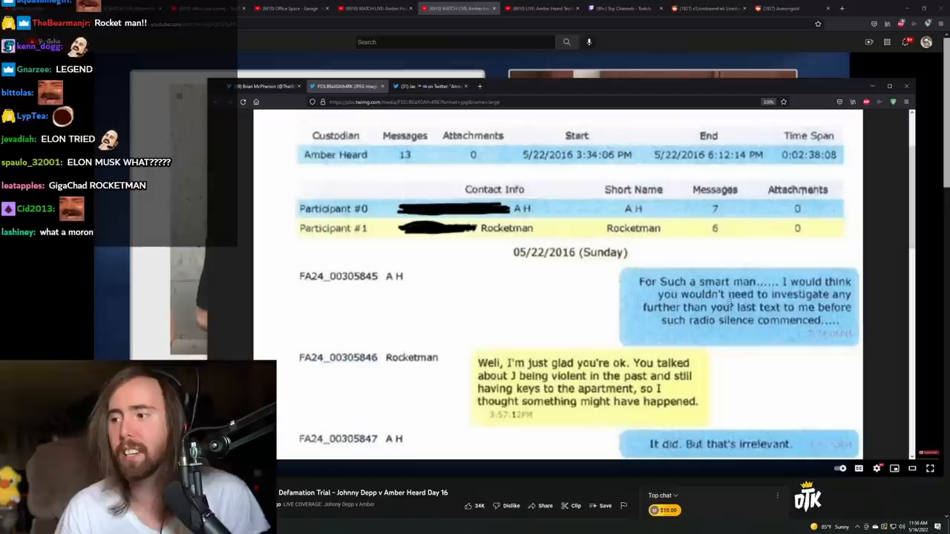
scroll("down", 3)
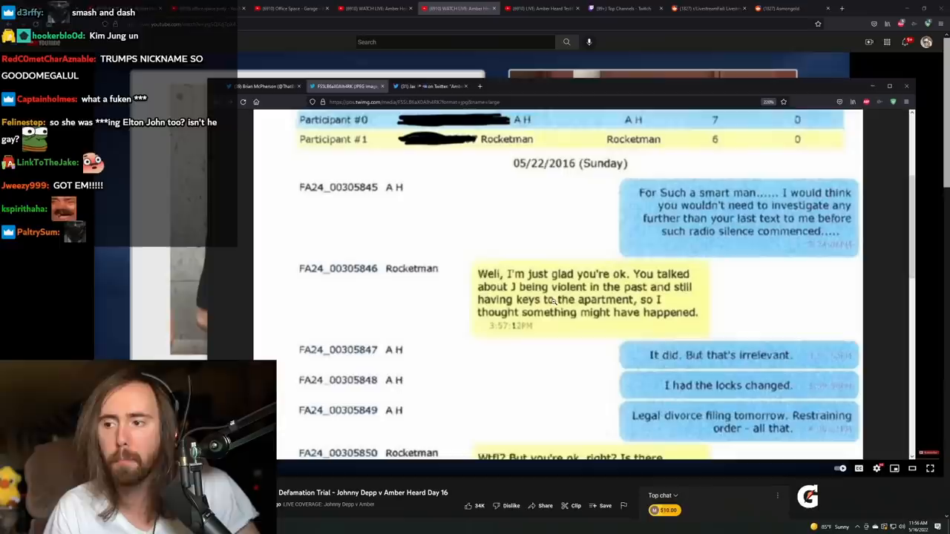
scroll("down", 3)
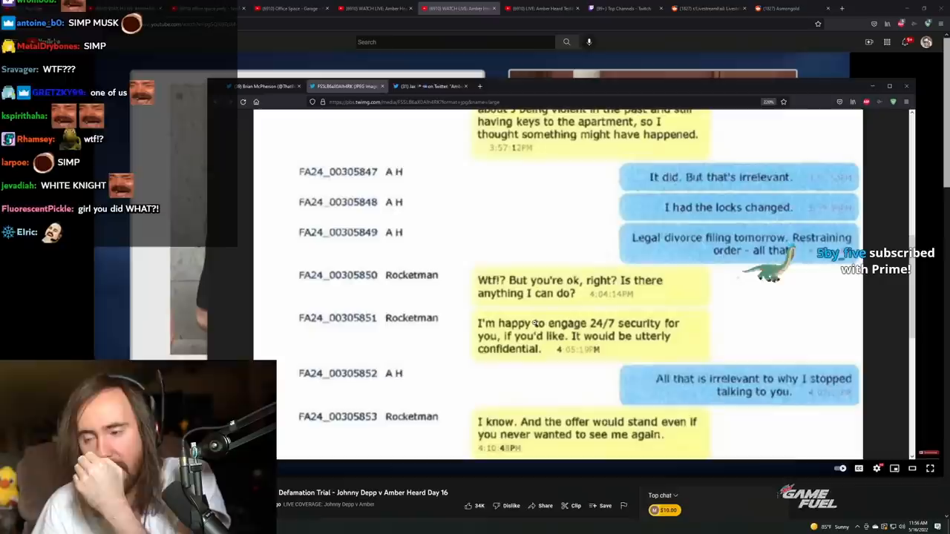
scroll("down", 3)
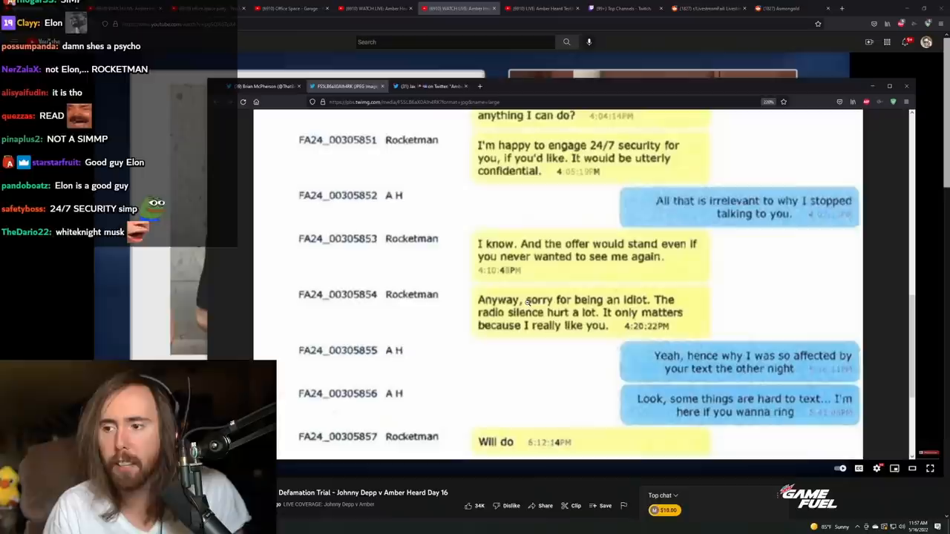
scroll("down", 3)
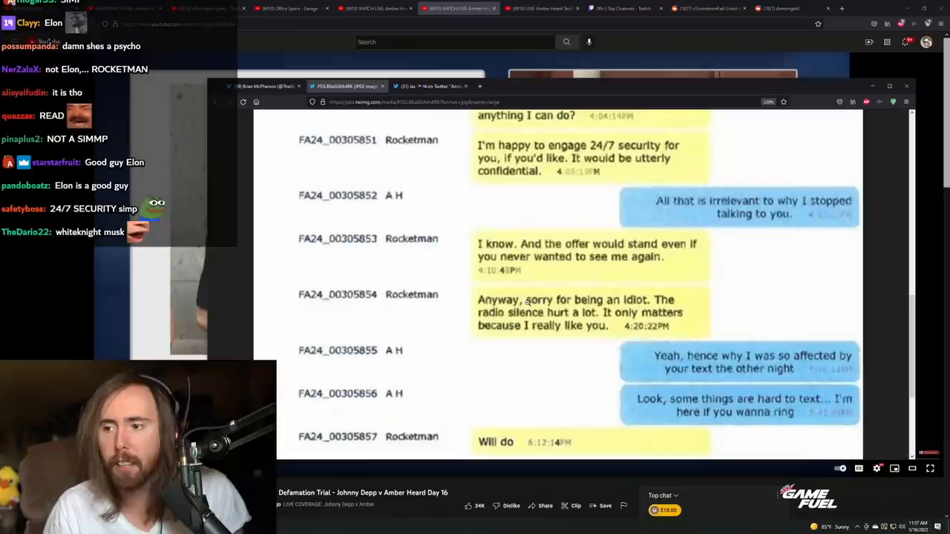